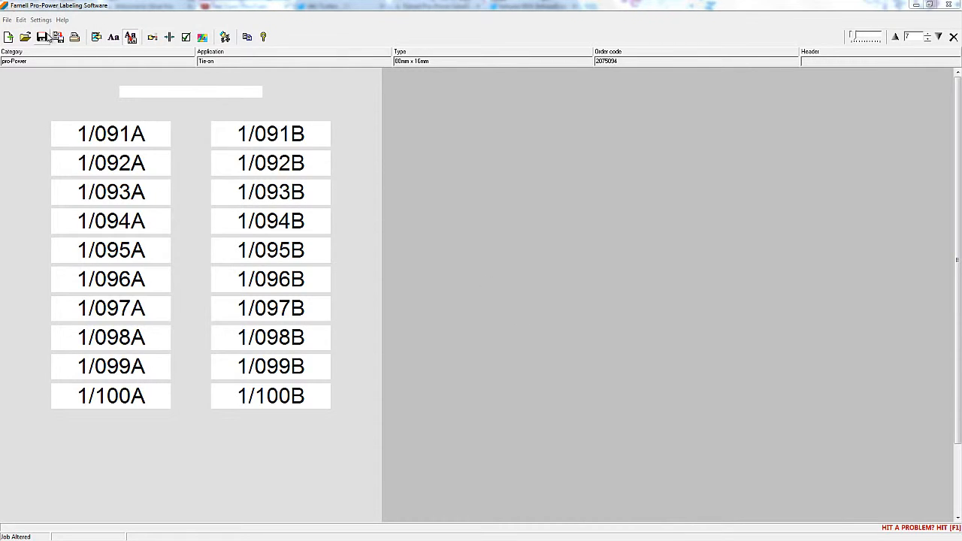
Step: Bring up the Print dialog for the tie-on label job
{"action": "left_click", "coordinate": [74, 37]}
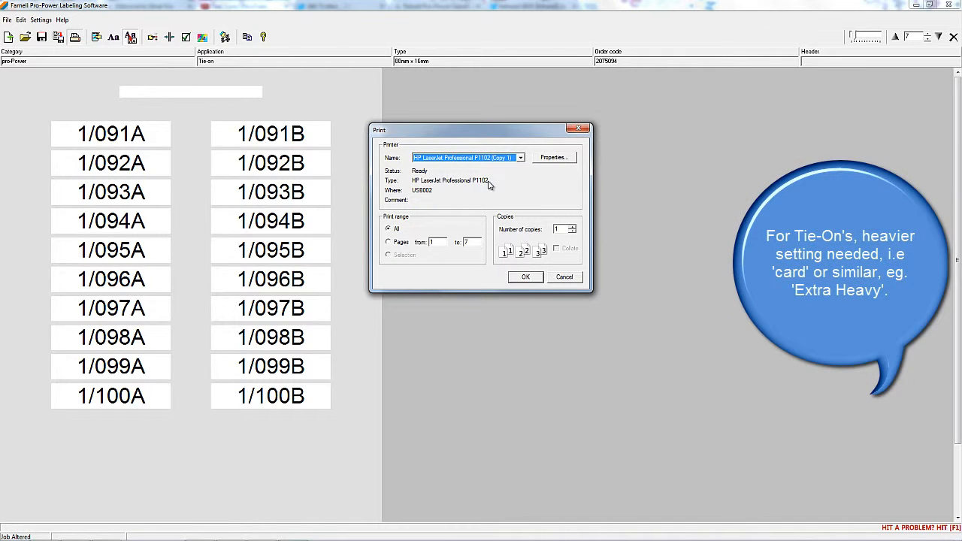
Step: Set the printer's paper type to Extra Heavy on the Paper/Quality settings and confirm
{"action": "left_click", "coordinate": [553, 157]}
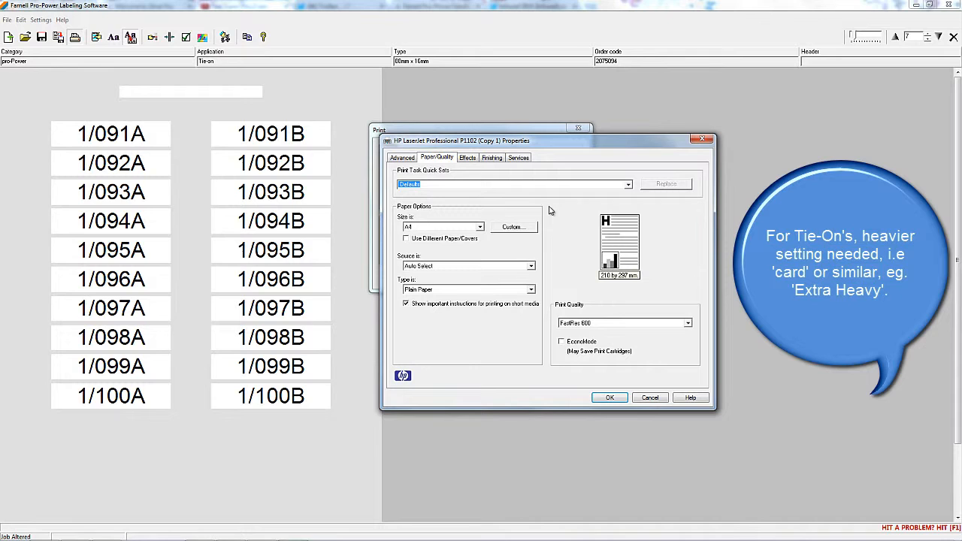
{"action": "left_click", "coordinate": [532, 288]}
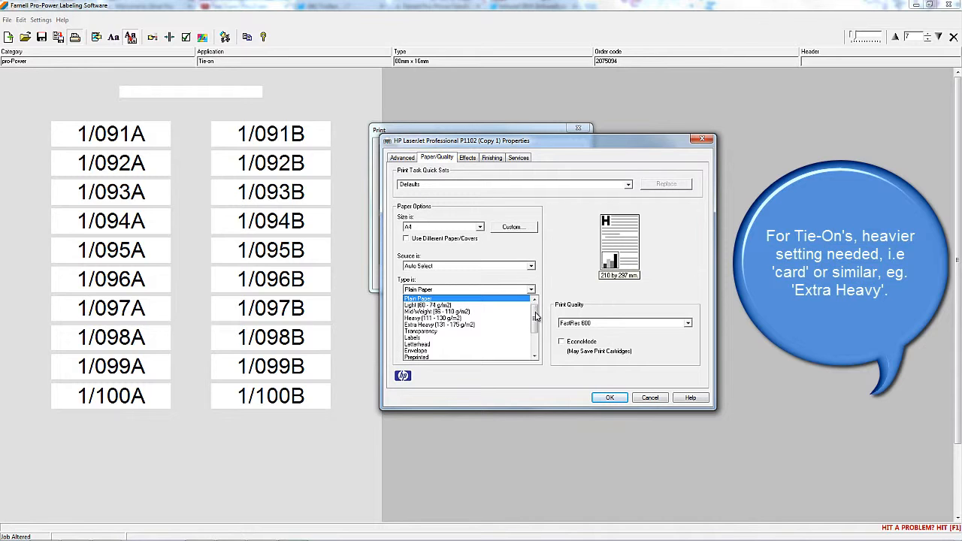
{"action": "scroll", "scroll_direction": "down", "scroll_amount": 3}
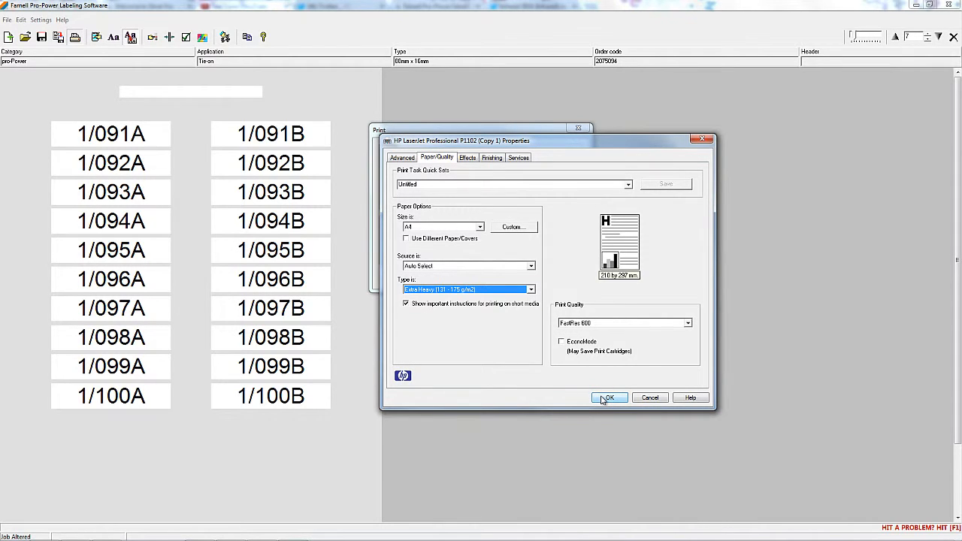
{"action": "left_click", "coordinate": [610, 396]}
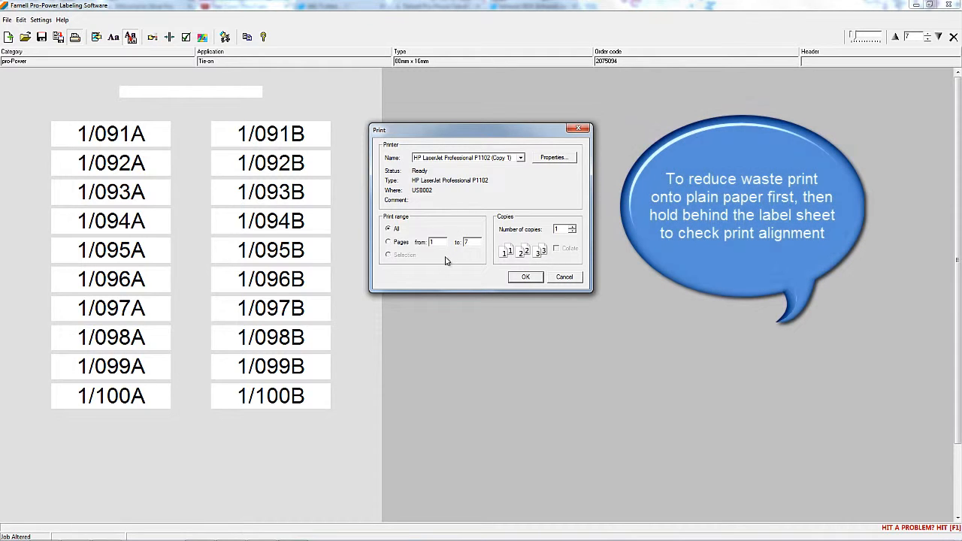
Step: Print the Pages range (page 1 only) of the label job
{"action": "left_click", "coordinate": [388, 242]}
{"action": "type", "text": "1"}
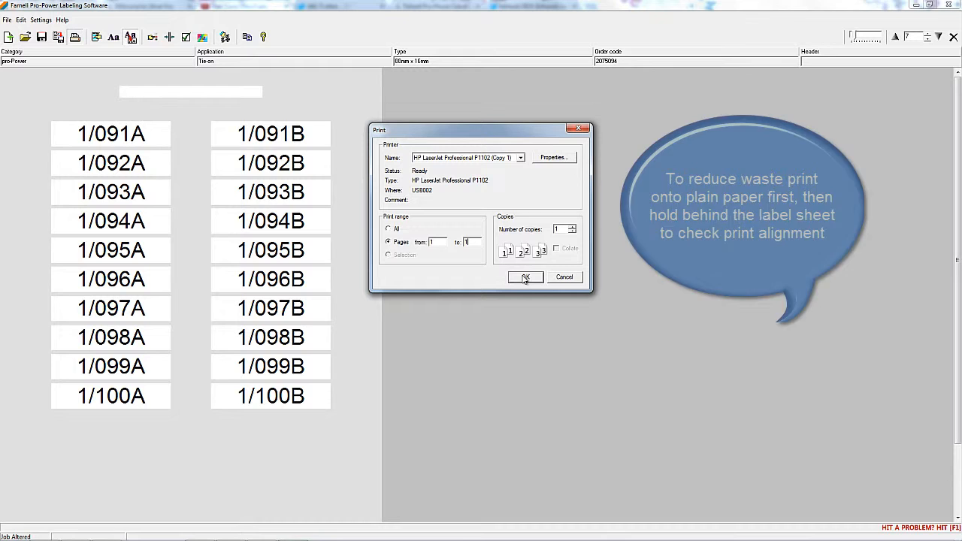
{"action": "left_click", "coordinate": [524, 276]}
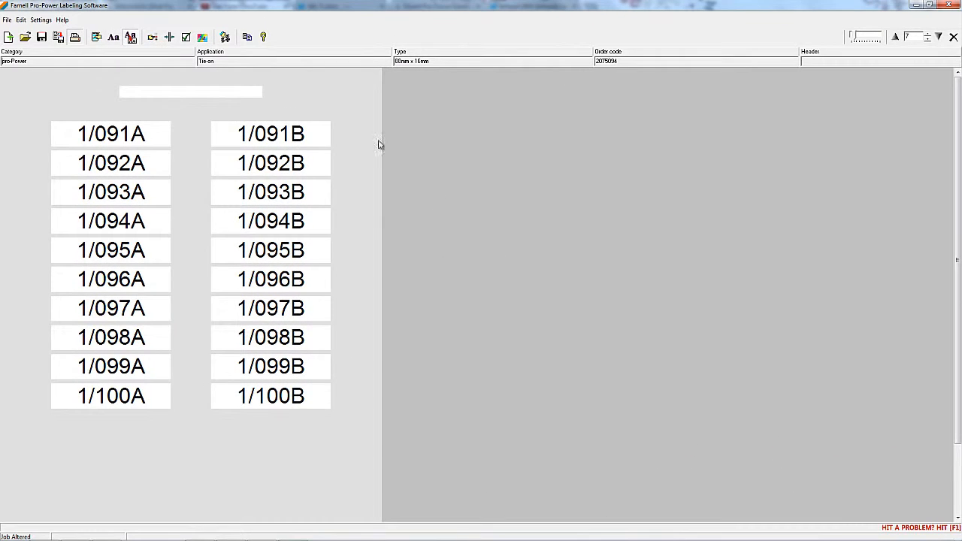
{"action": "mouse_move", "coordinate": [169, 40]}
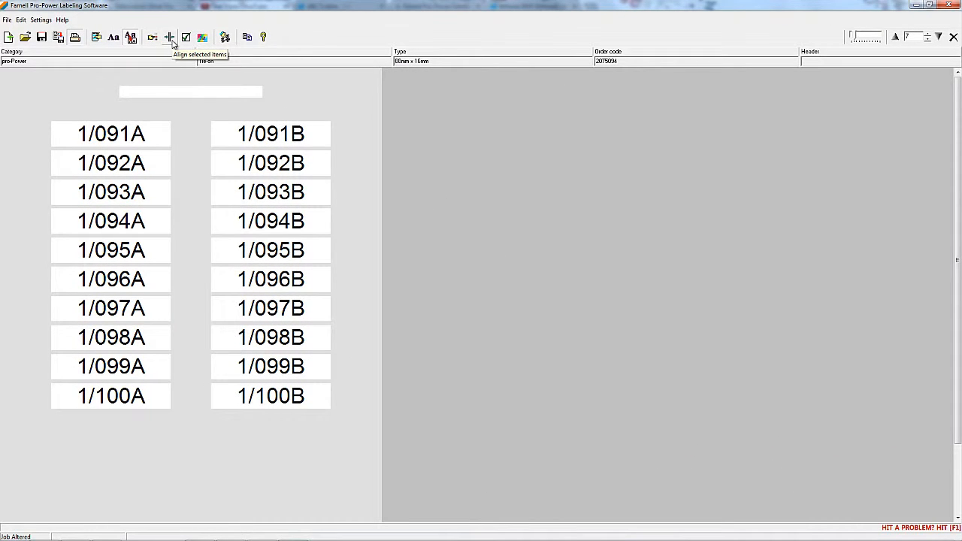
Step: Set the default label text alignment to Centre and confirm
{"action": "left_click", "coordinate": [172, 38]}
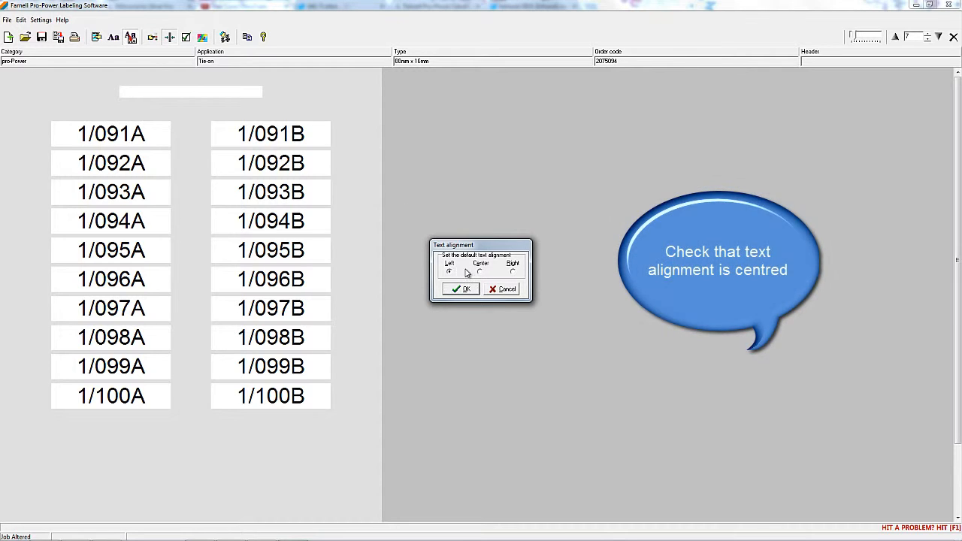
{"action": "left_click", "coordinate": [513, 273]}
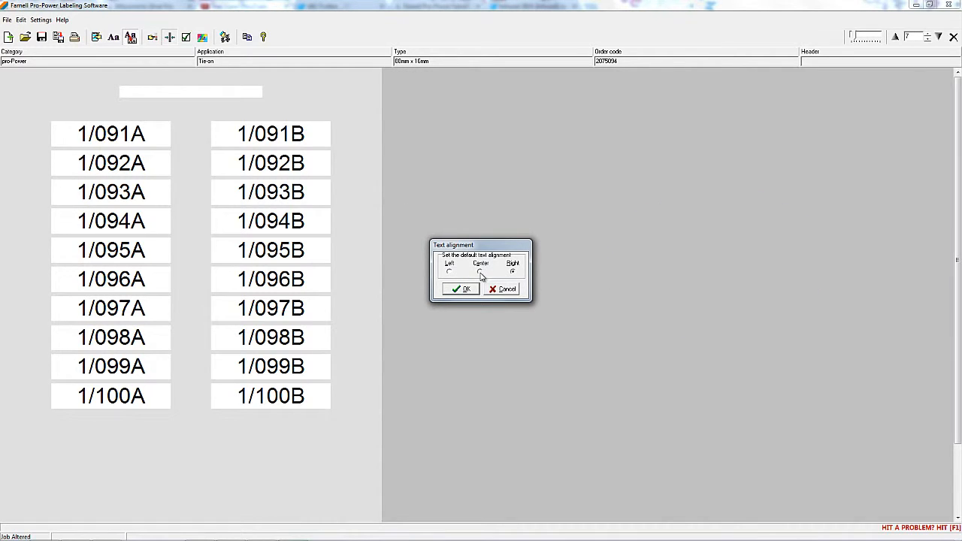
{"action": "left_click", "coordinate": [457, 289]}
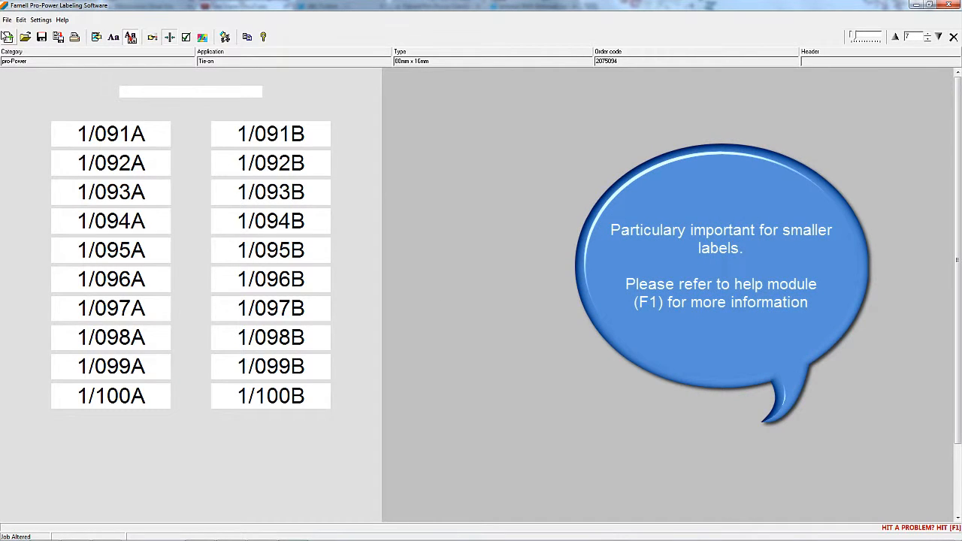
{"action": "left_click", "coordinate": [9, 18]}
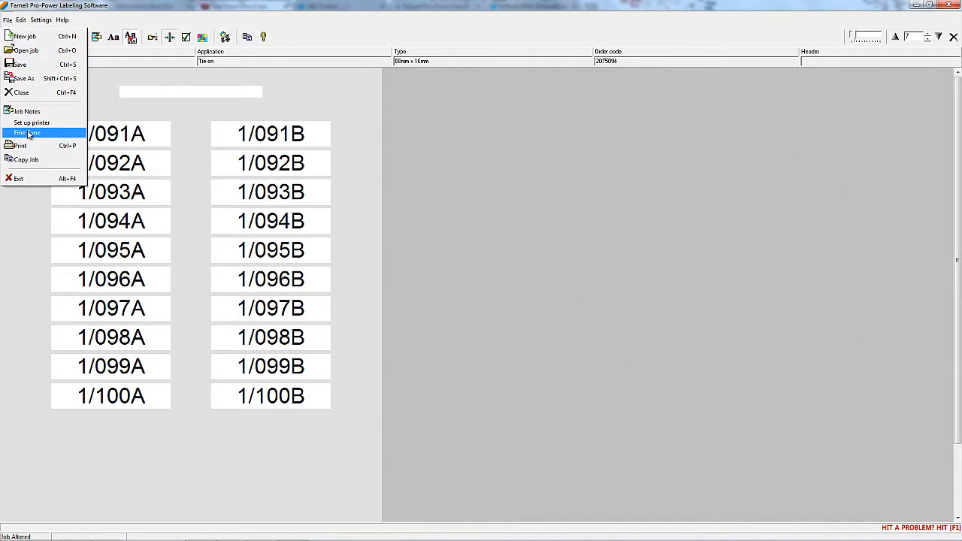
Step: Reset the fine-tune margin and stretch values to zero defaults and save them
{"action": "left_click", "coordinate": [27, 132]}
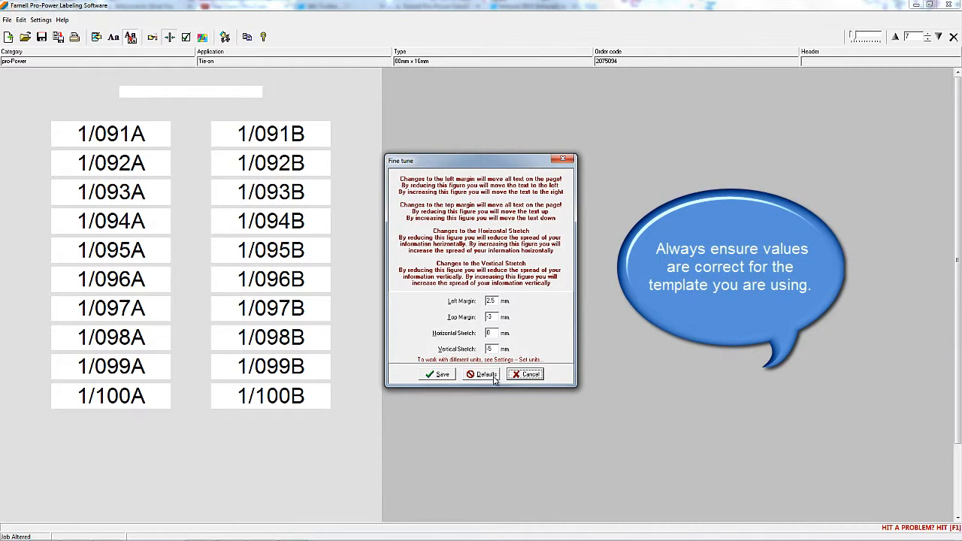
{"action": "left_click", "coordinate": [485, 374]}
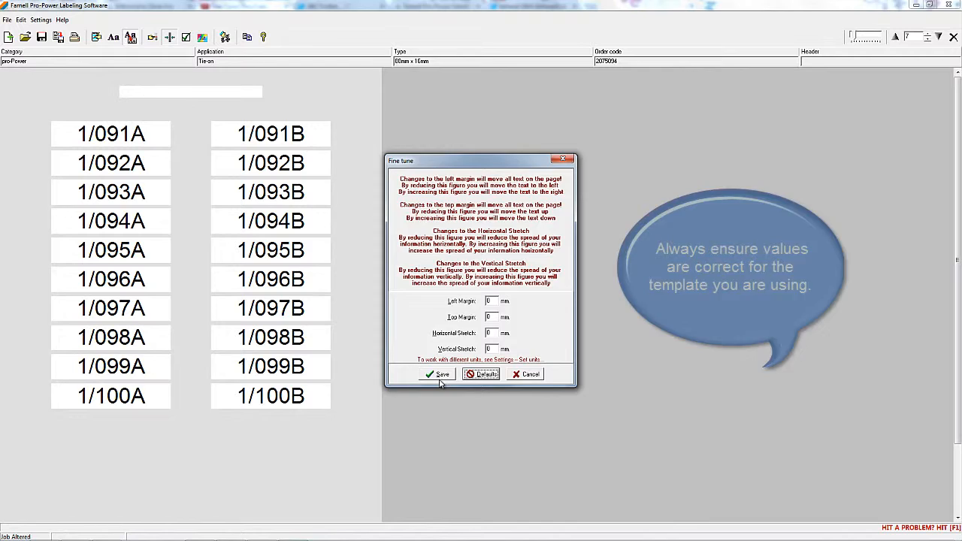
{"action": "left_click", "coordinate": [434, 373]}
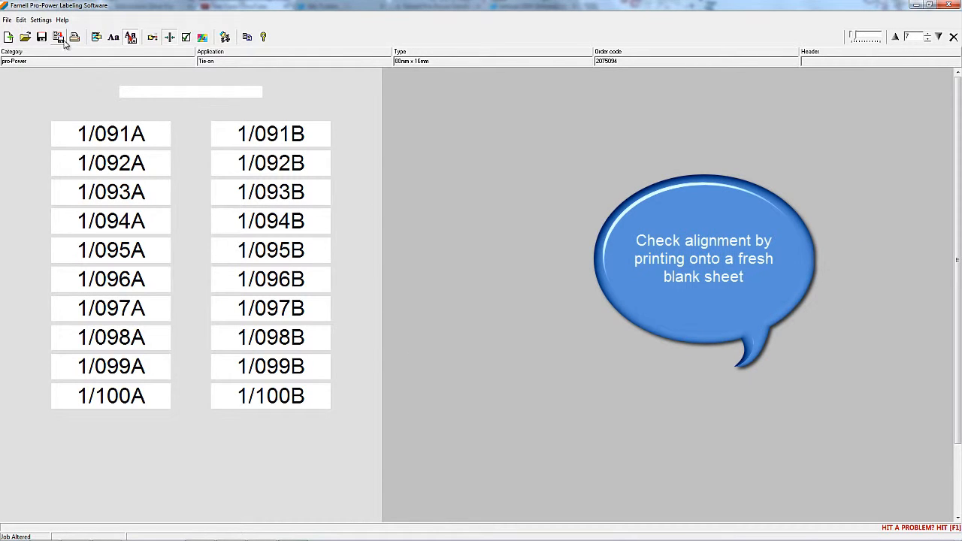
{"action": "mouse_move", "coordinate": [74, 36]}
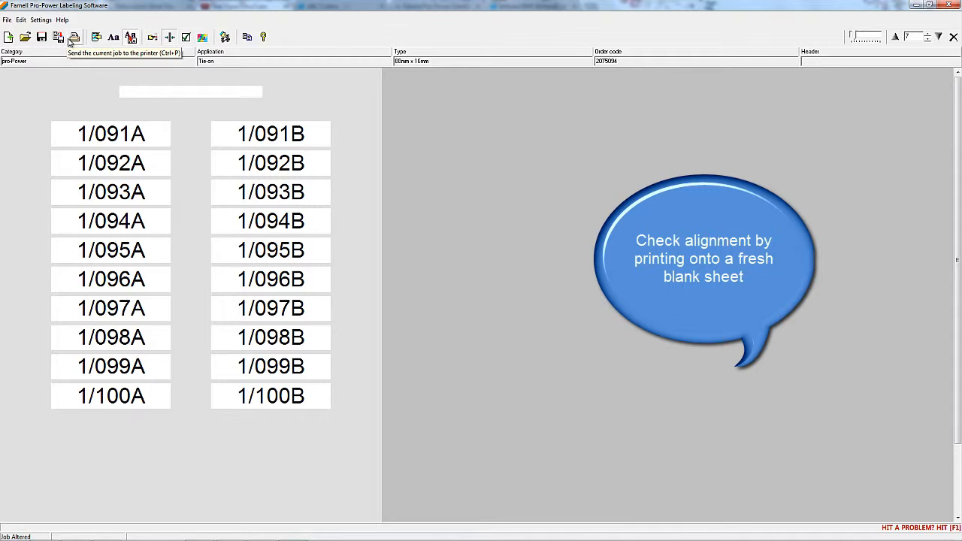